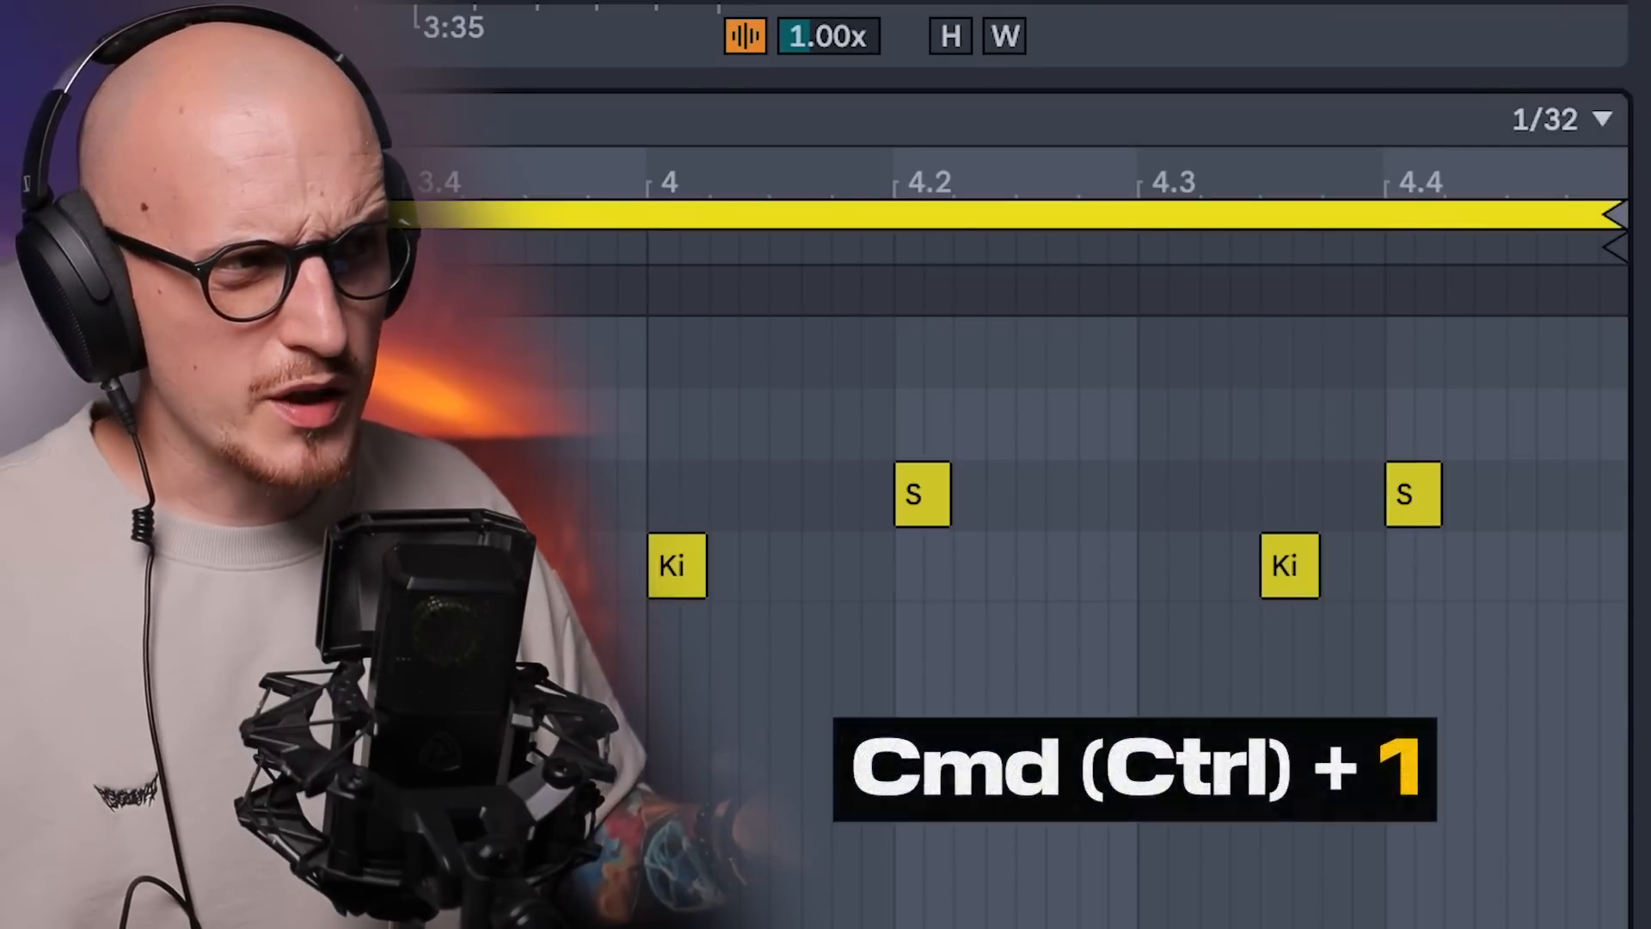
# Widen the drum clip's grid twice with Ctrl+2, from 1/32 through 1/16 to 1/8
pyautogui.press('ctrl+2')
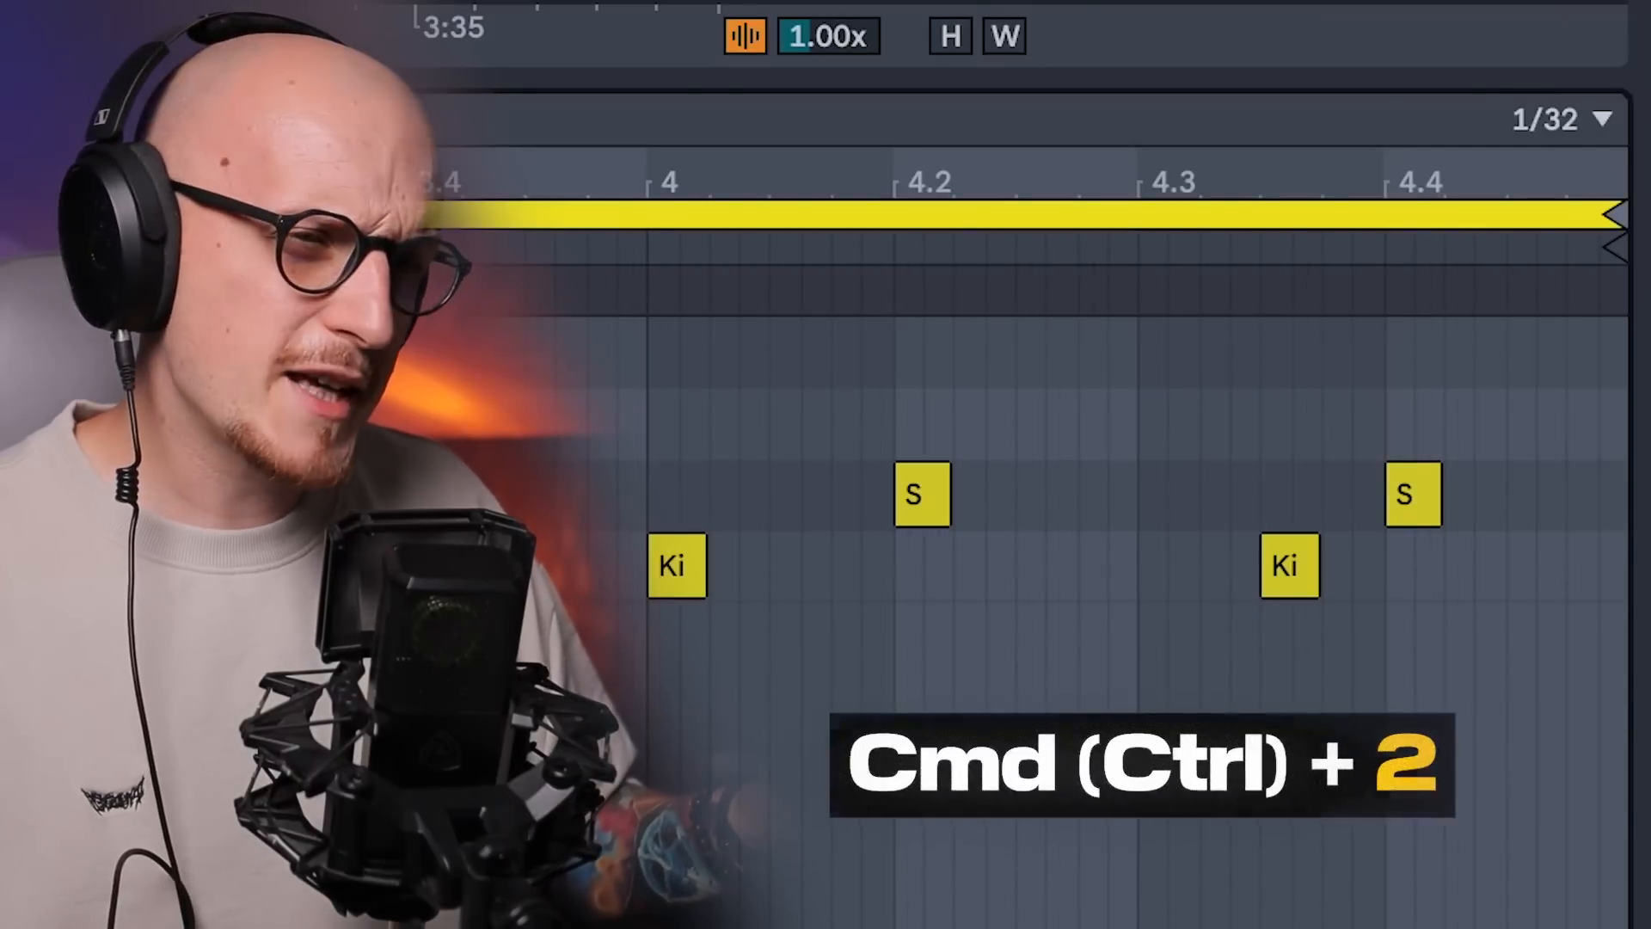
pyautogui.press('ctrl+2')
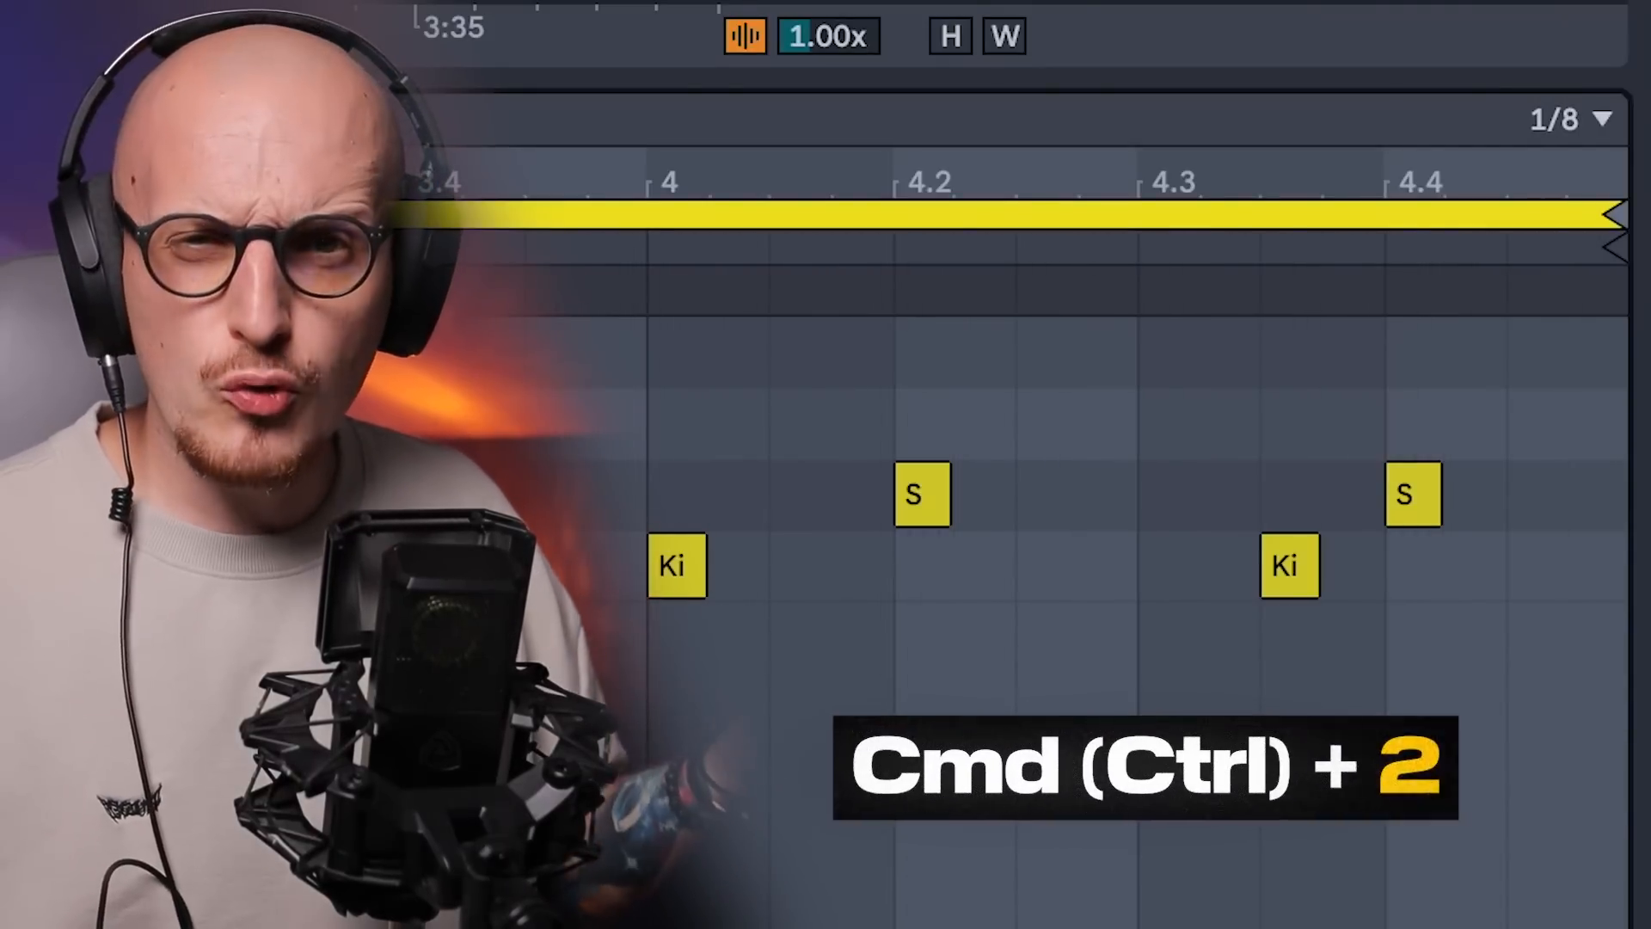